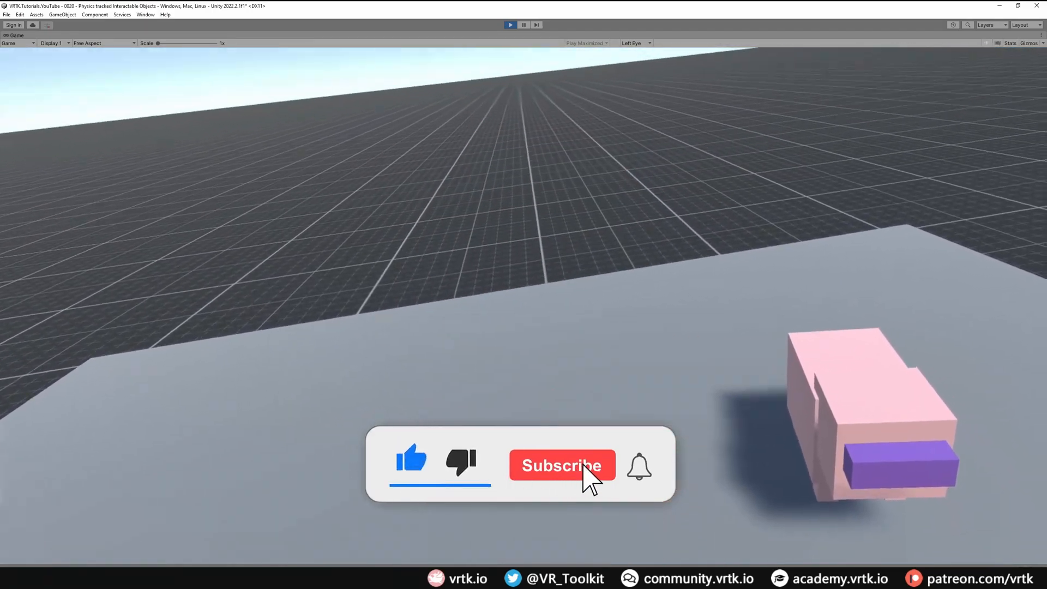
# - Browse the scene and scroll through the Inspector to review the pig objects' components
pyautogui.click(561, 466)
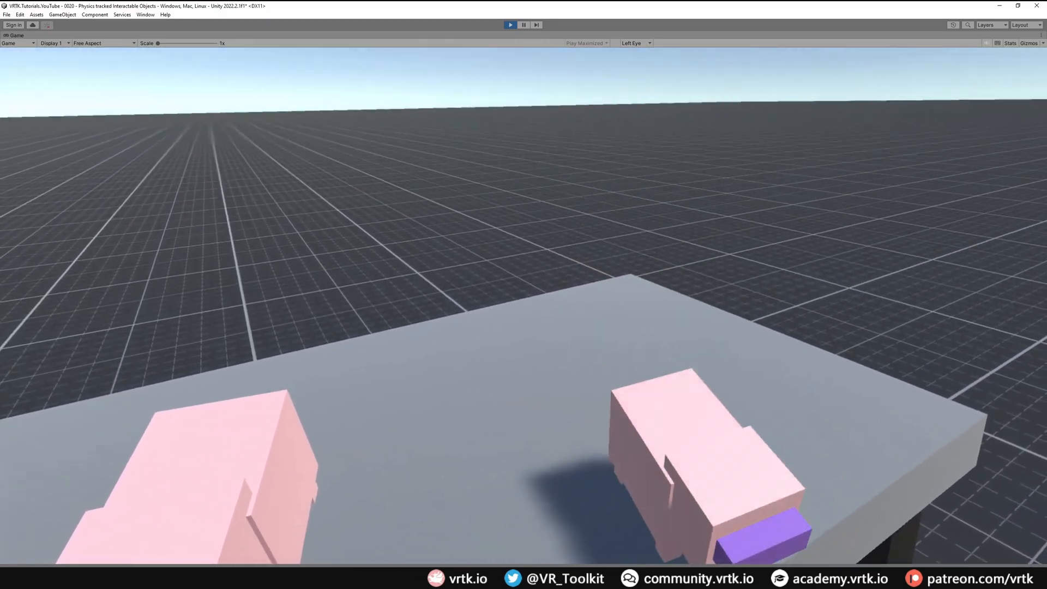
pyautogui.click(978, 578)
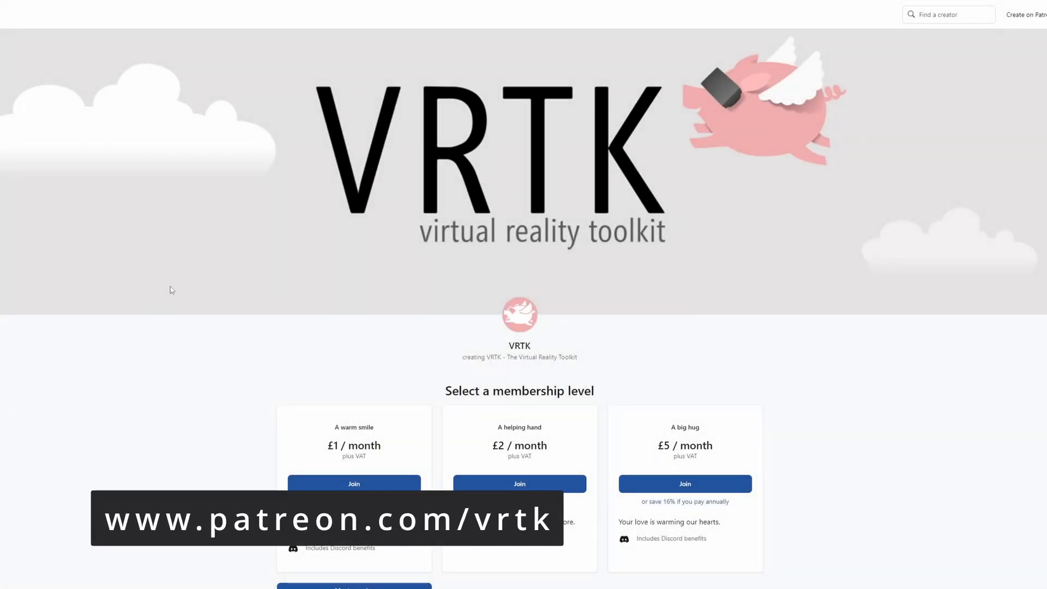
pyautogui.scroll(-3)
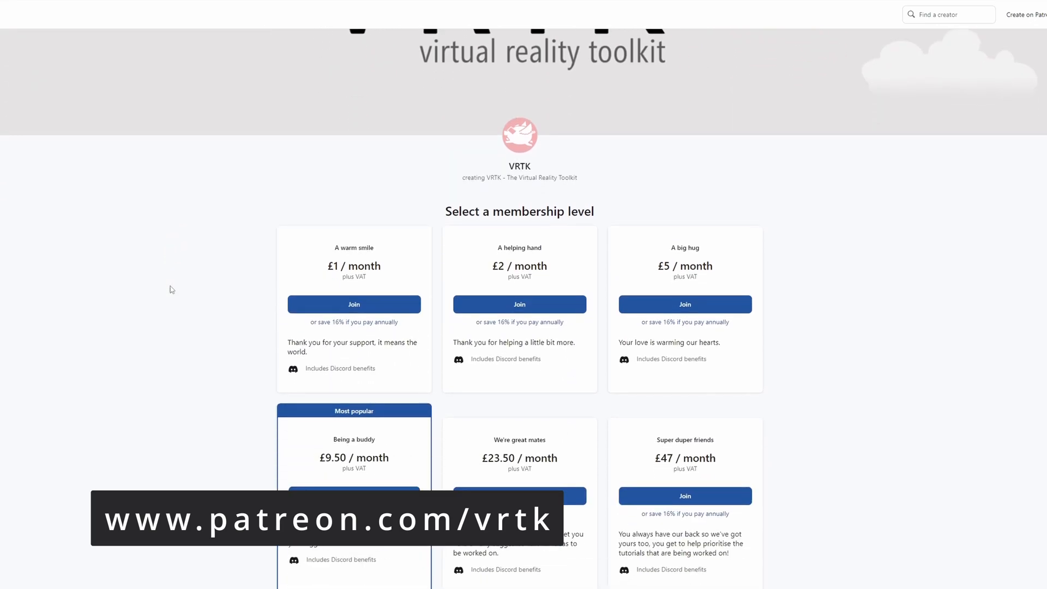
pyautogui.scroll(-3)
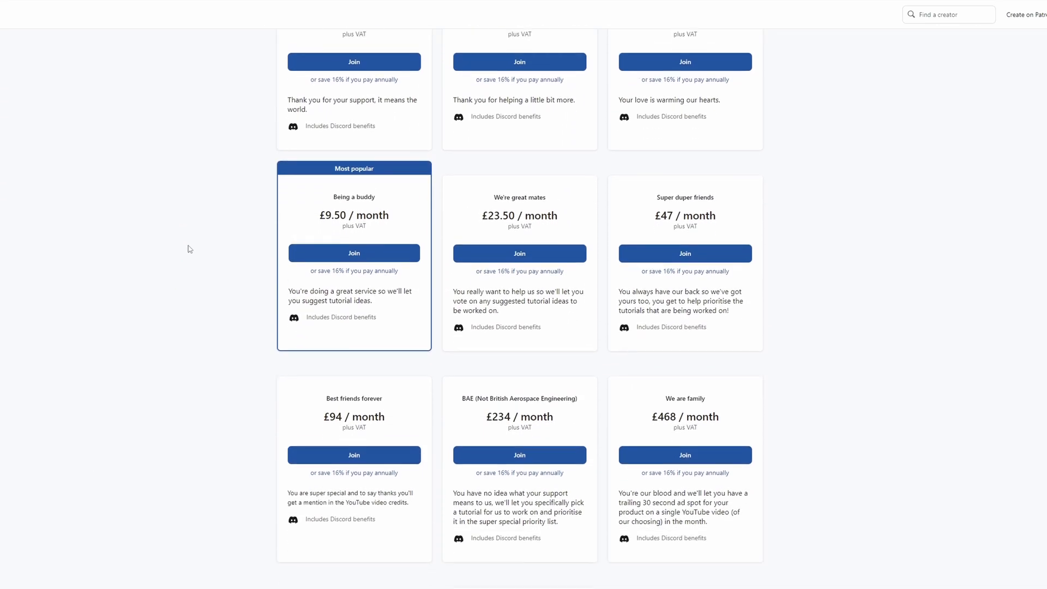
pyautogui.scroll(-3)
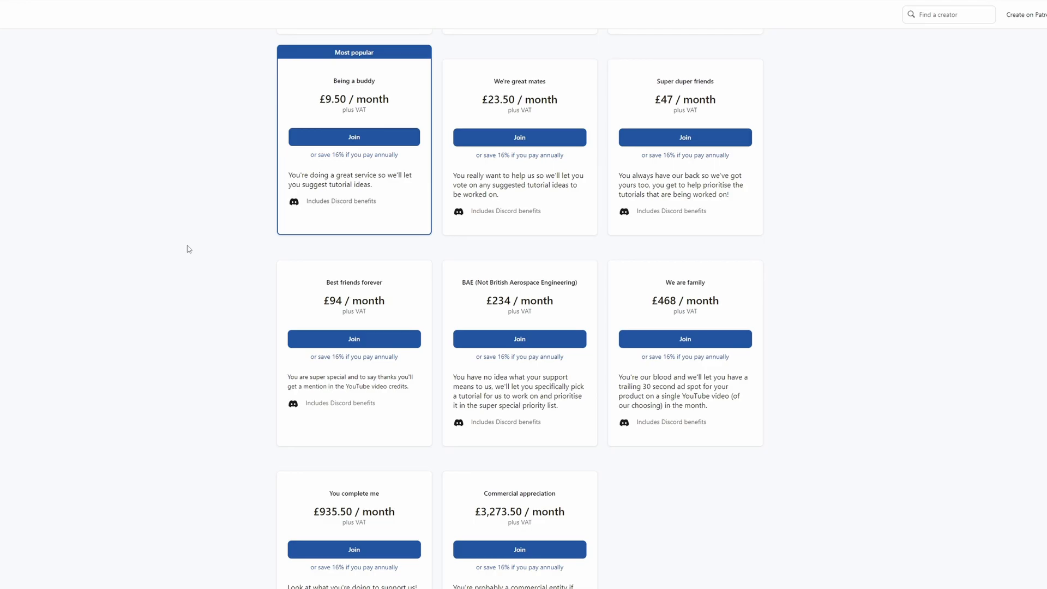
pyautogui.scroll(3)
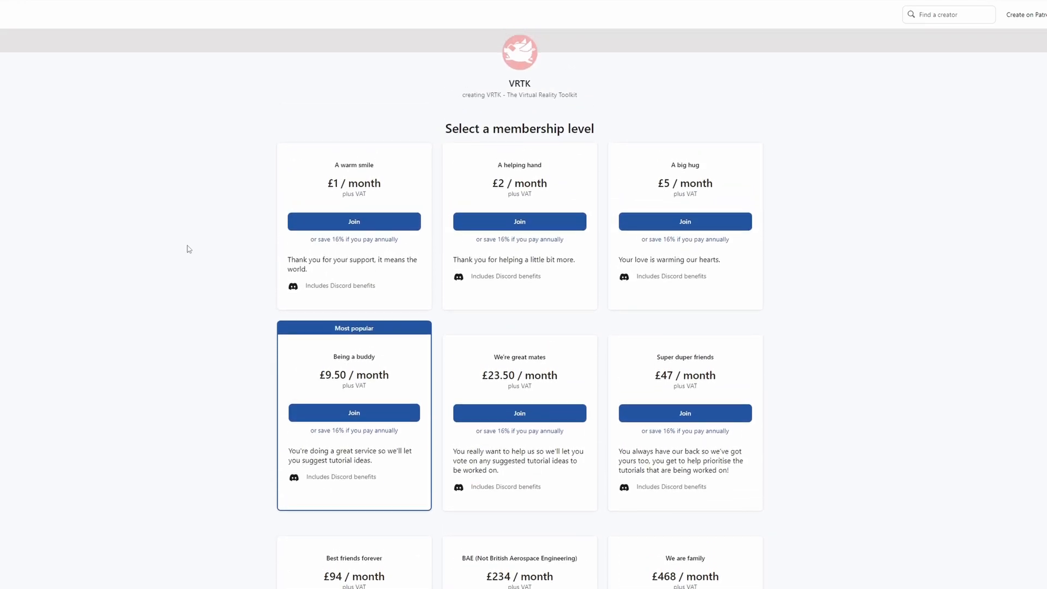
pyautogui.scroll(3)
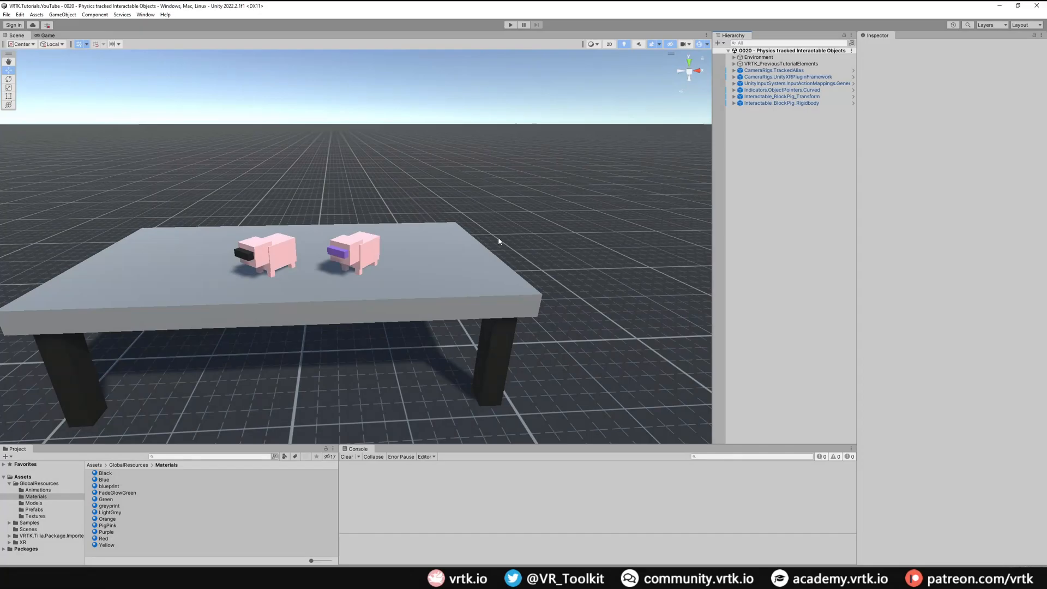
pyautogui.moveTo(320, 216)
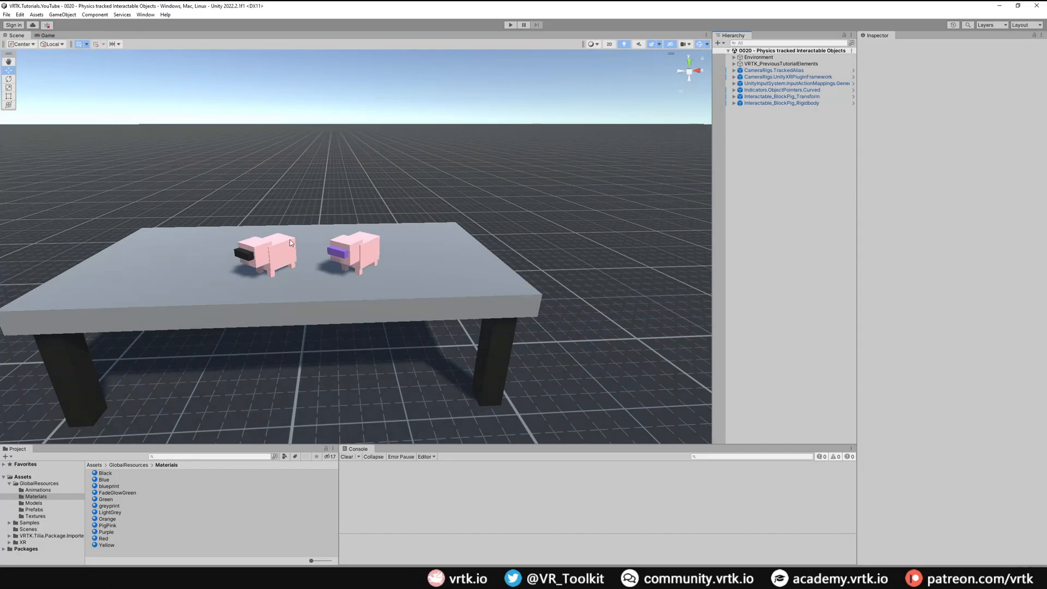
pyautogui.moveTo(768, 118)
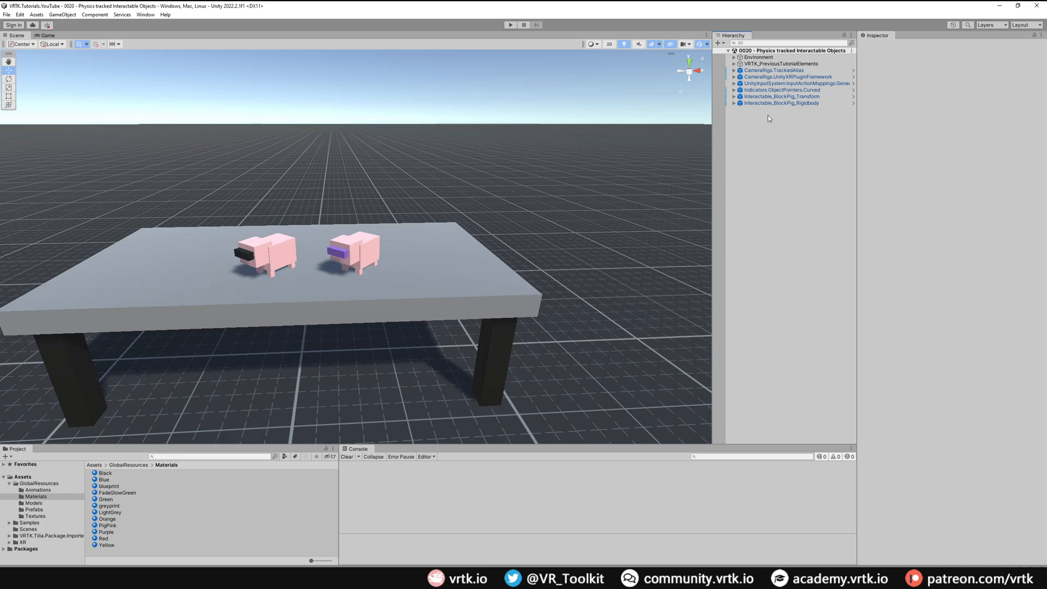
# - Select Interactable_BlockPig_Transform to show its Interactable Facade and Rigidbody settings
pyautogui.click(780, 96)
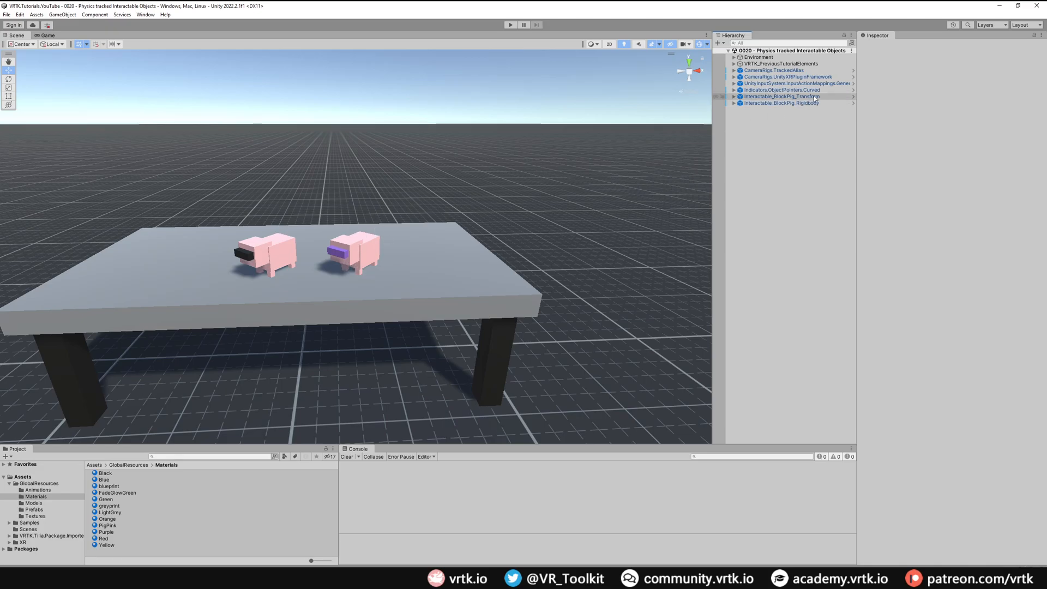
pyautogui.click(781, 96)
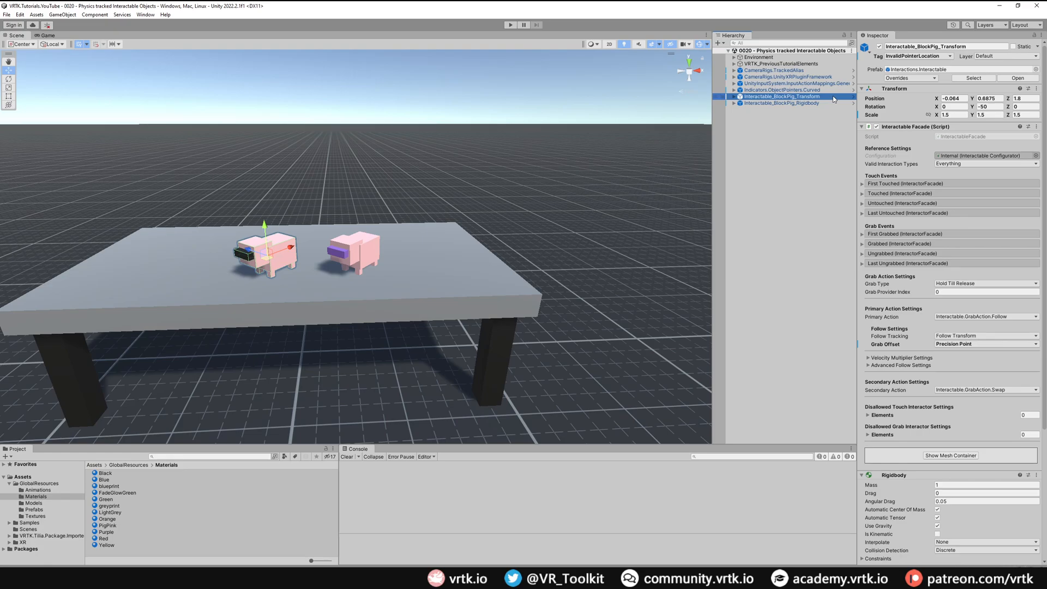
pyautogui.moveTo(826, 106)
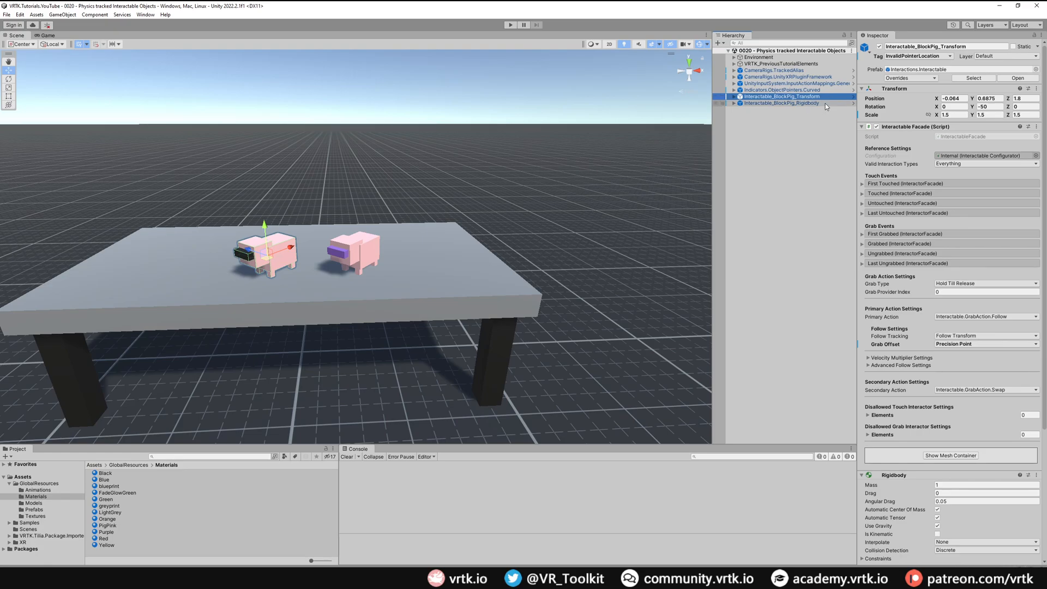
pyautogui.moveTo(810, 97)
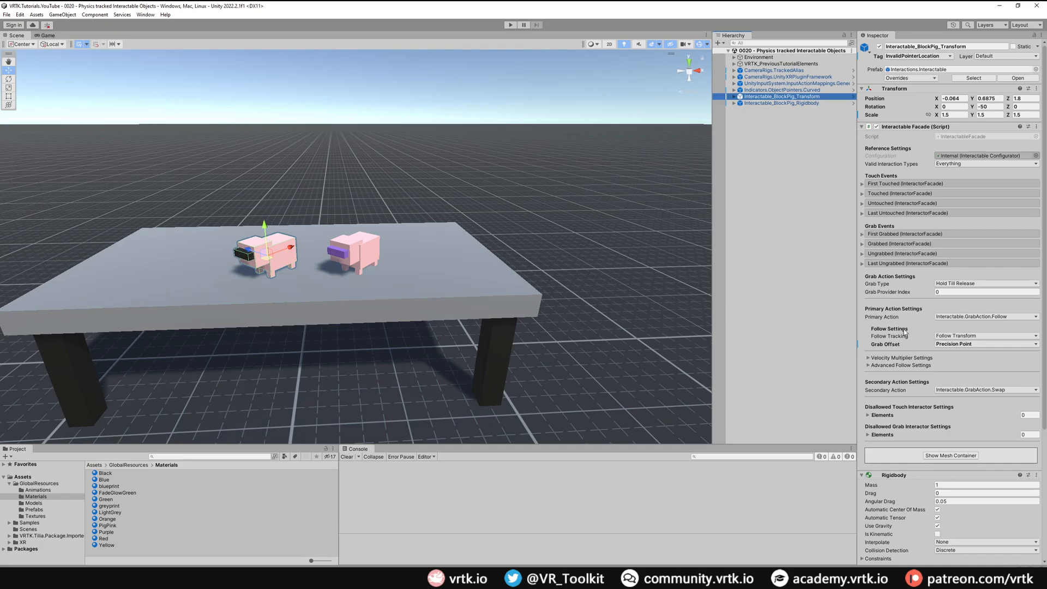
pyautogui.moveTo(934, 350)
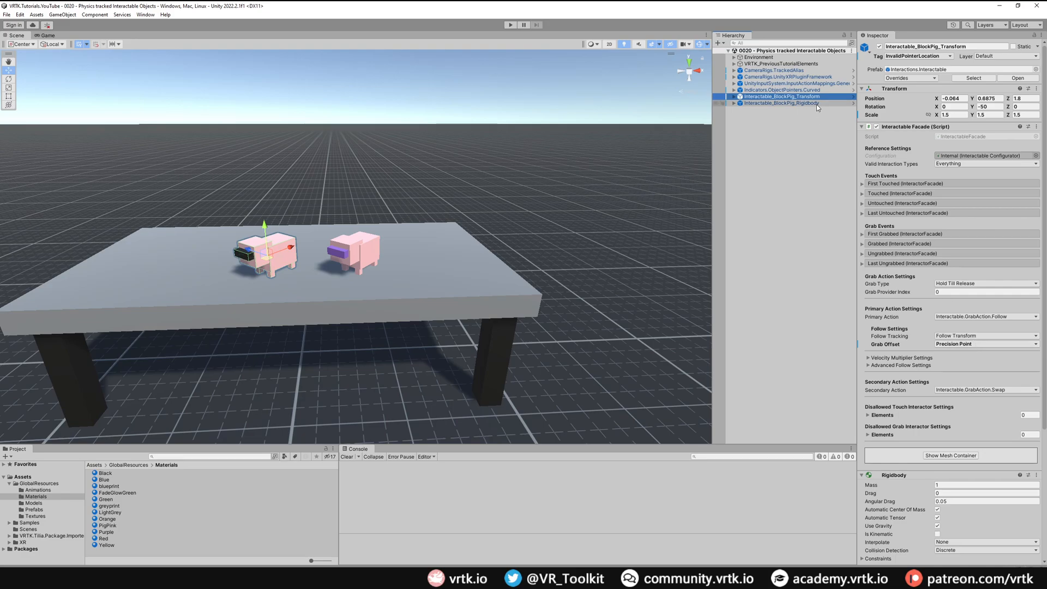
# - Set Interactable_BlockPig_Rigidbody's Follow Tracking to Follow Rigidbody in its Follow Settings
pyautogui.click(781, 103)
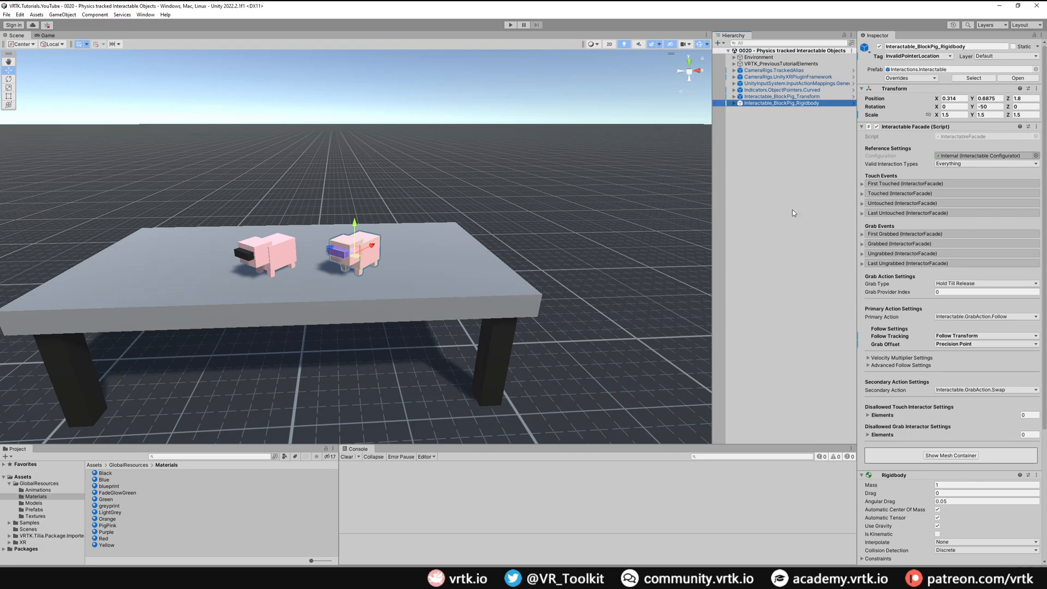
pyautogui.moveTo(959, 340)
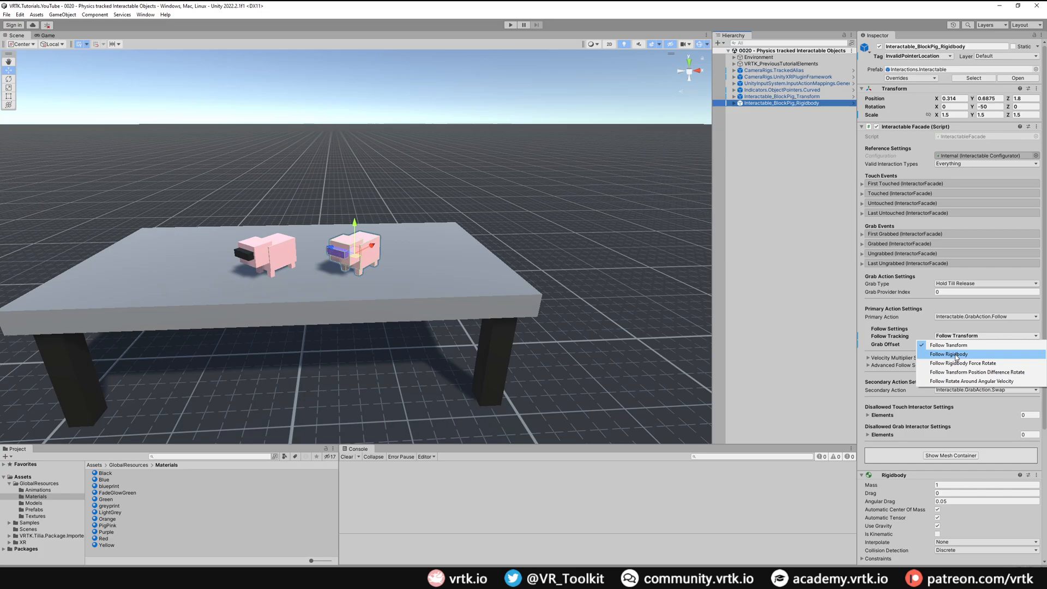
pyautogui.click(948, 354)
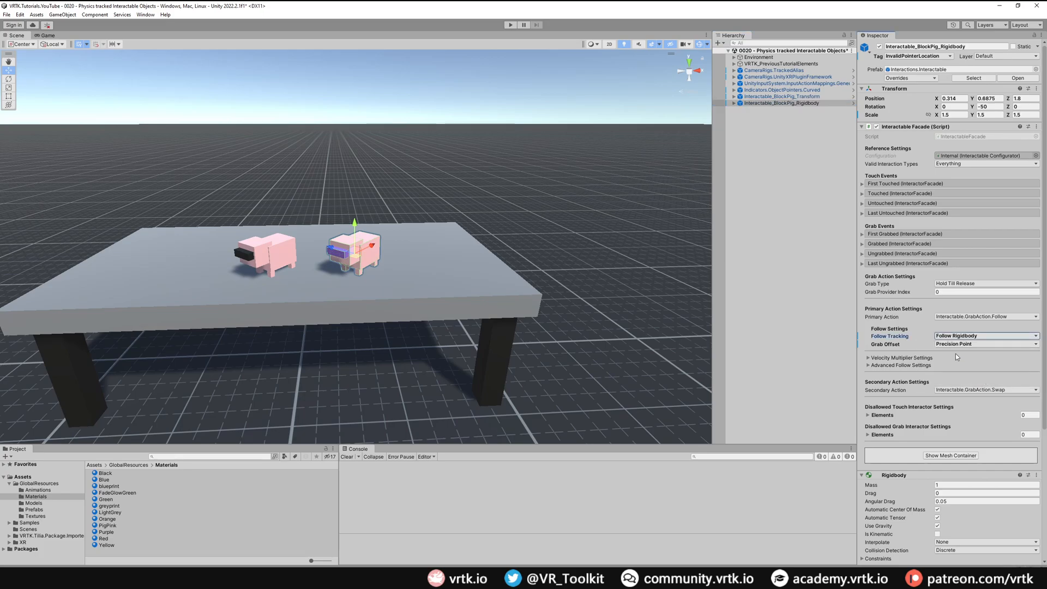
pyautogui.click(511, 25)
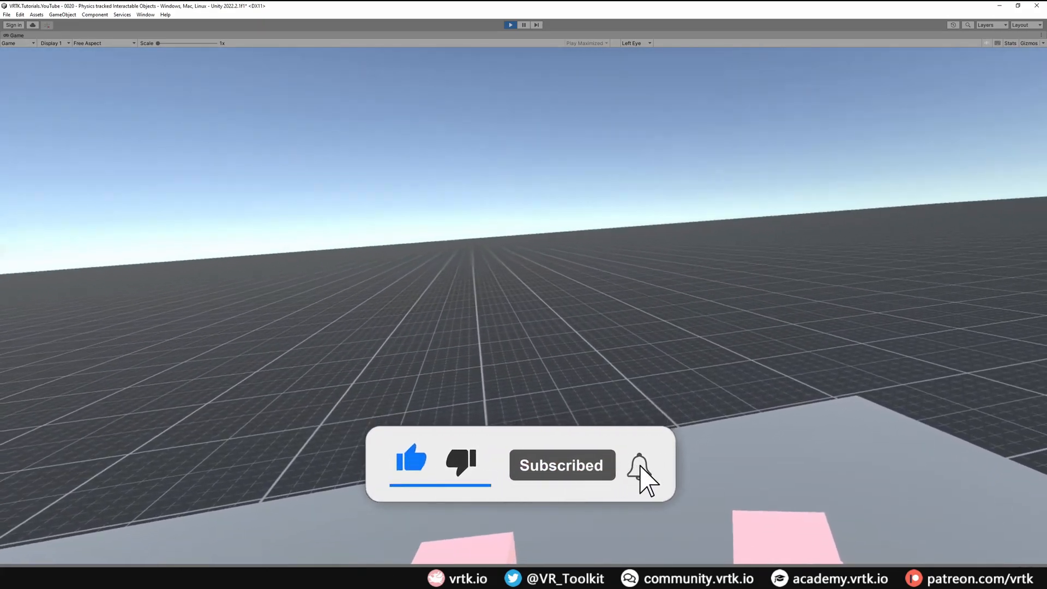
pyautogui.click(638, 466)
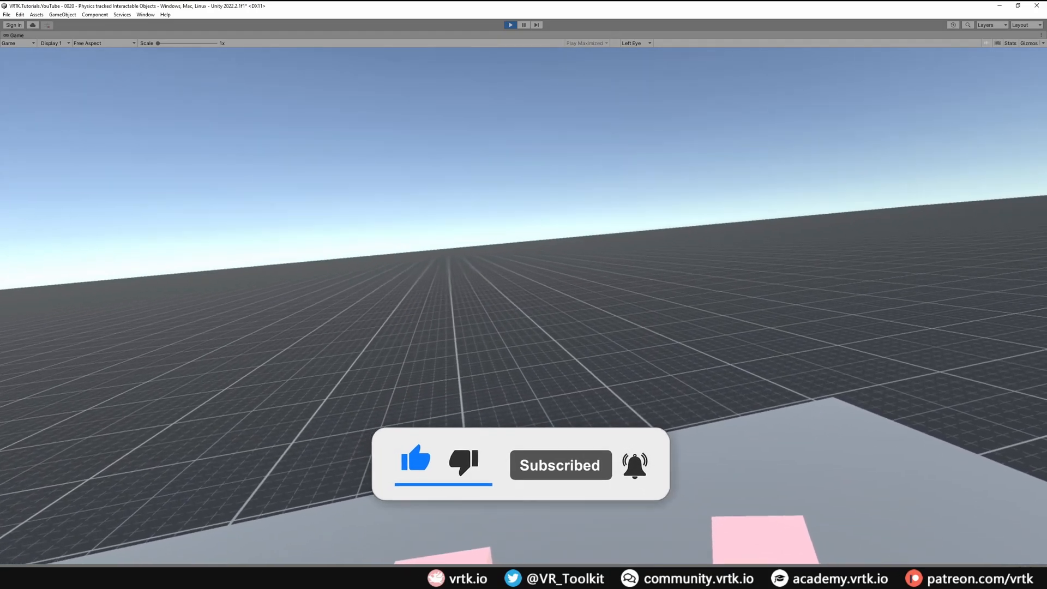